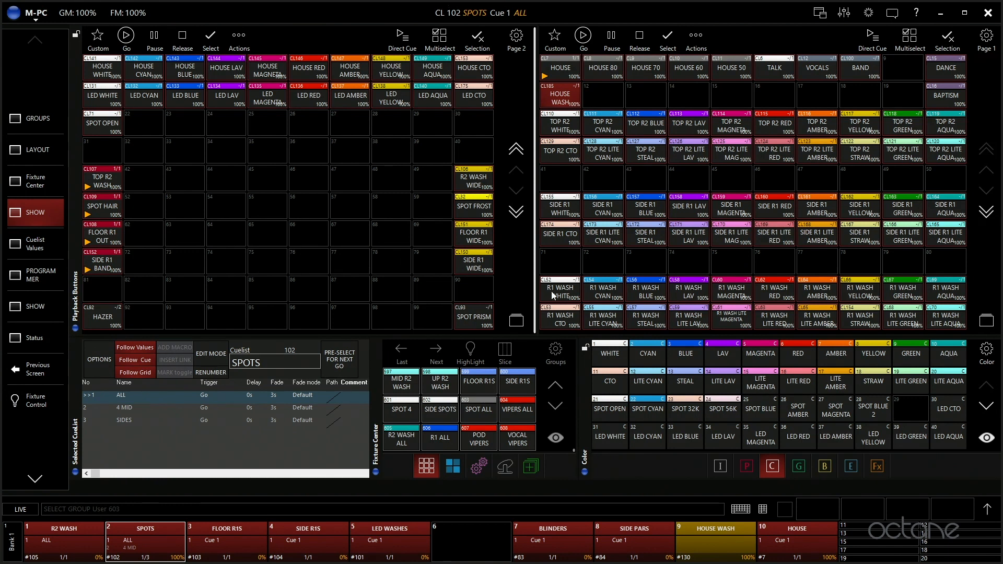
pyautogui.moveTo(359, 42)
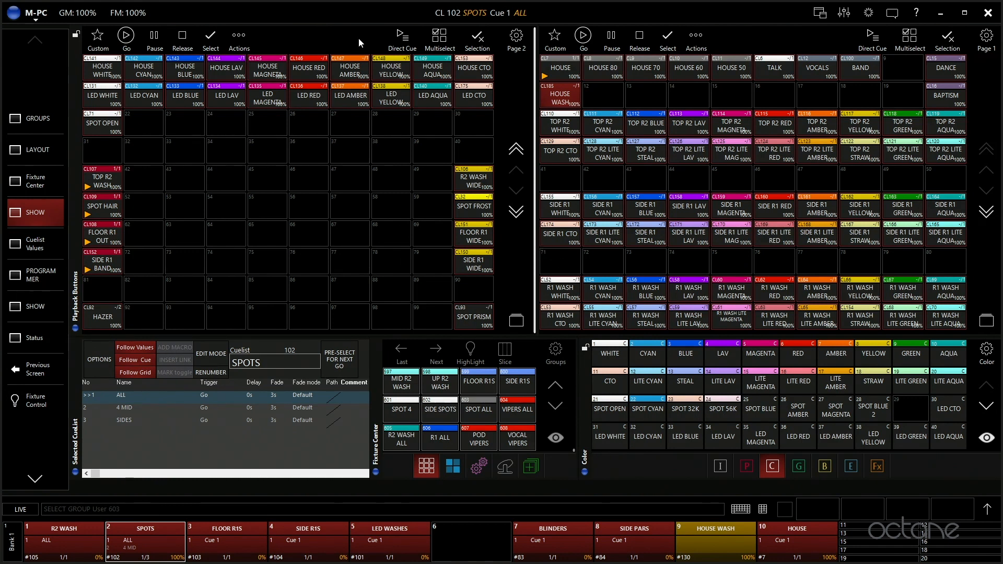
pyautogui.moveTo(19, 189)
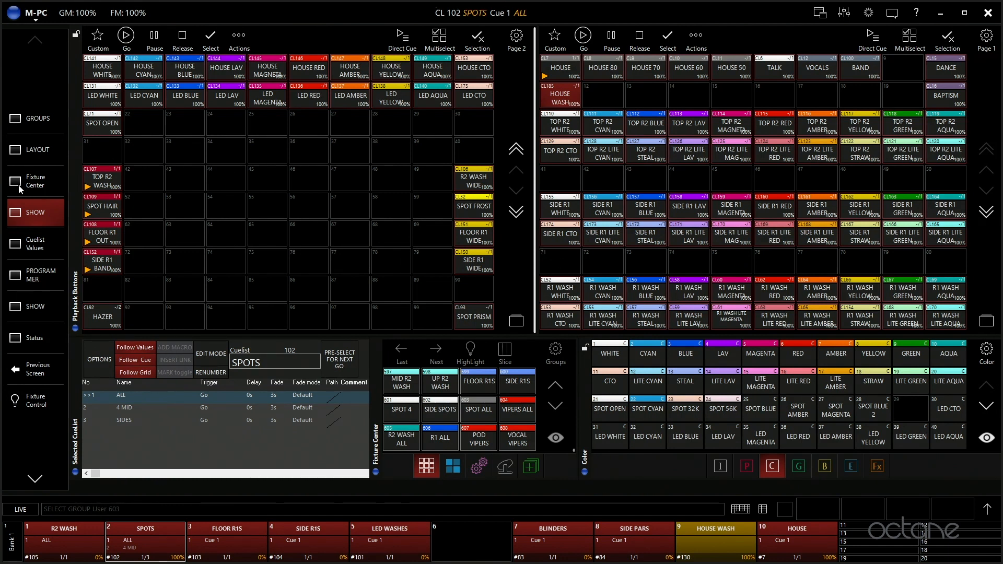
# Switch from the Show view to the GROUPS grid listing all fixture groups.
pyautogui.click(34, 118)
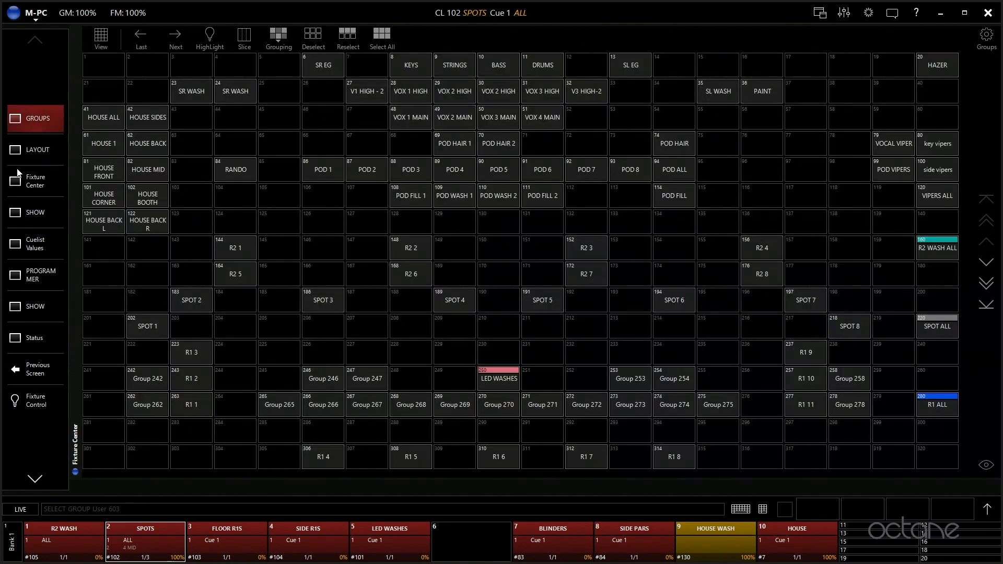
pyautogui.moveTo(135, 235)
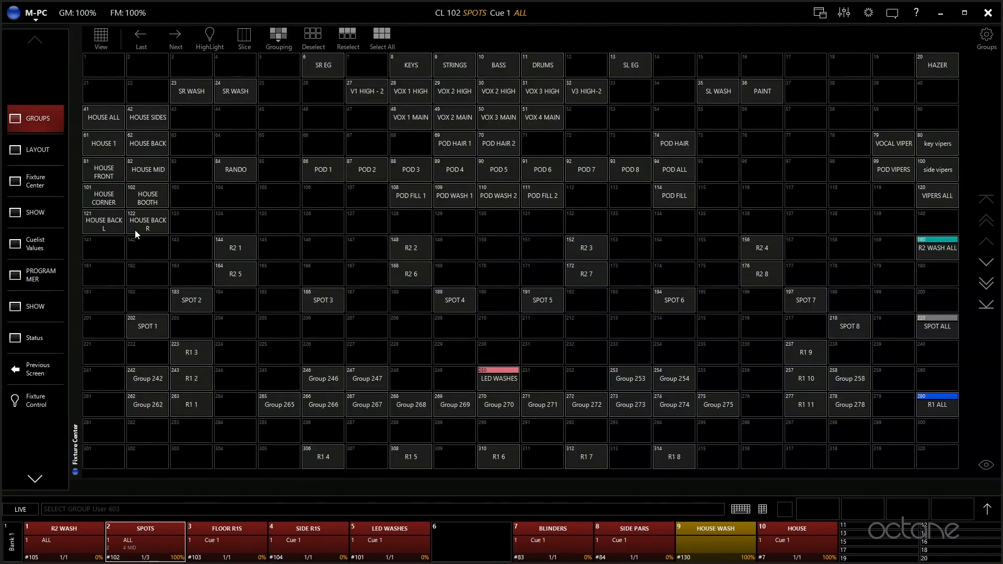